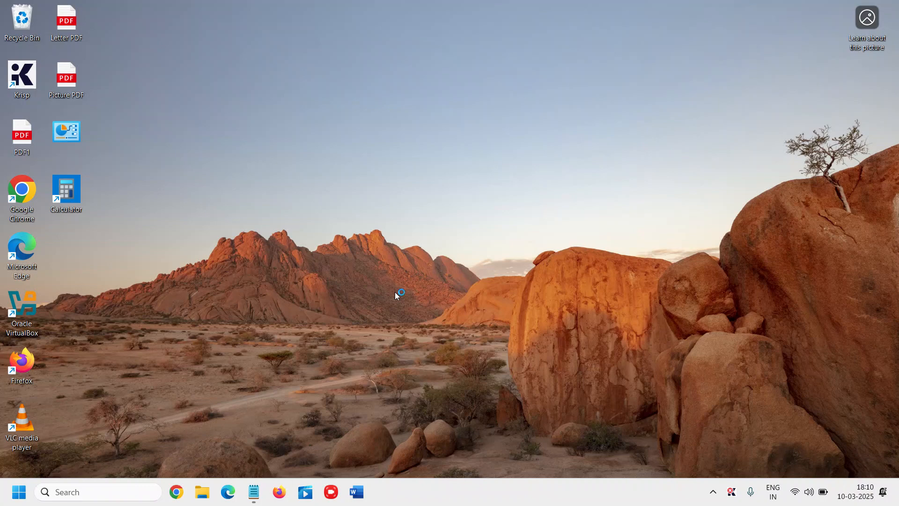
mouse_move(396, 295)
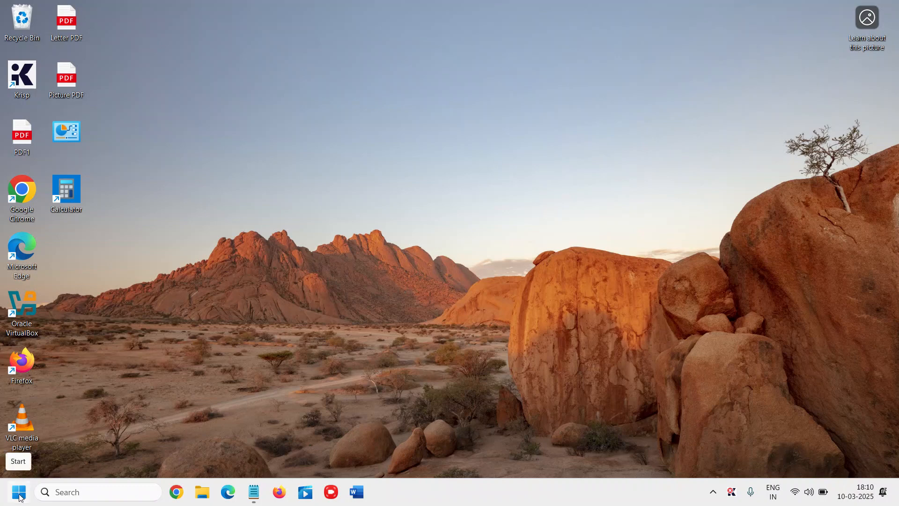
- Open Settings from the Start right-click menu and go to the Windows Update page
right_click(19, 491)
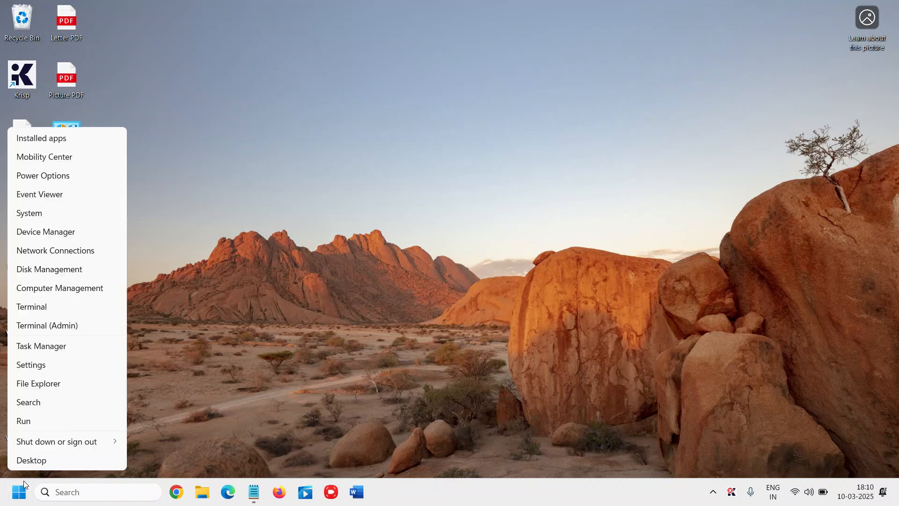
click(31, 365)
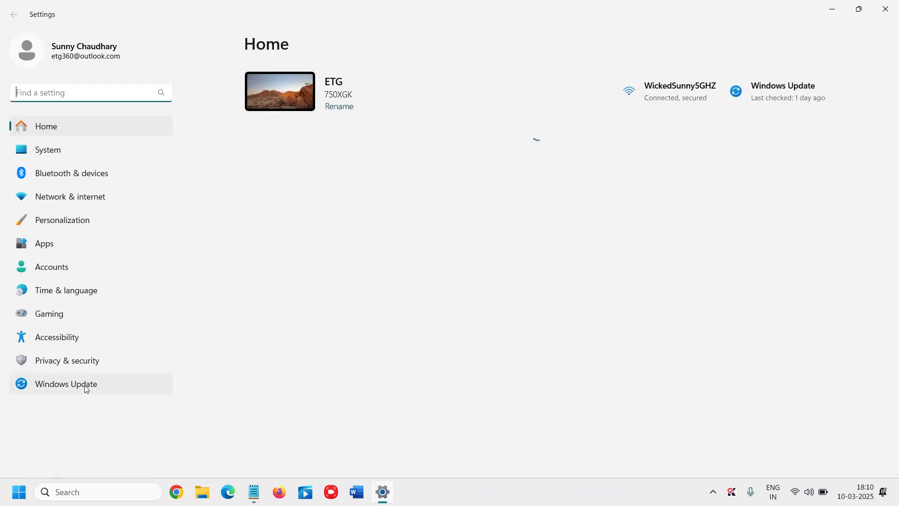
click(66, 384)
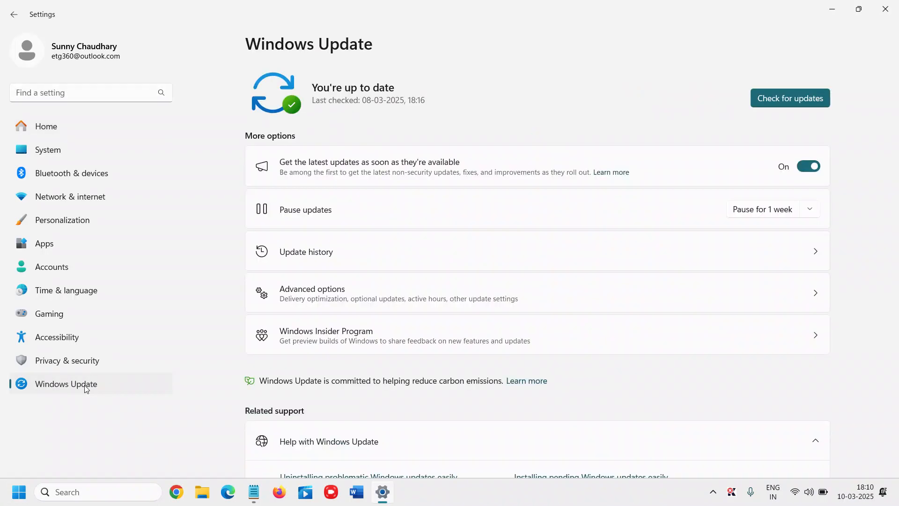
mouse_move(260, 386)
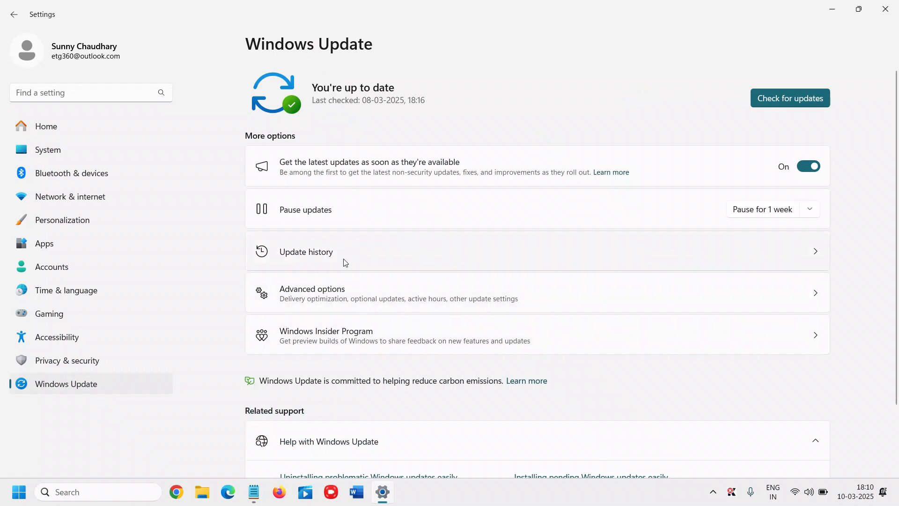
- Open Update history to see feature, quality, driver and definition update counts
click(306, 252)
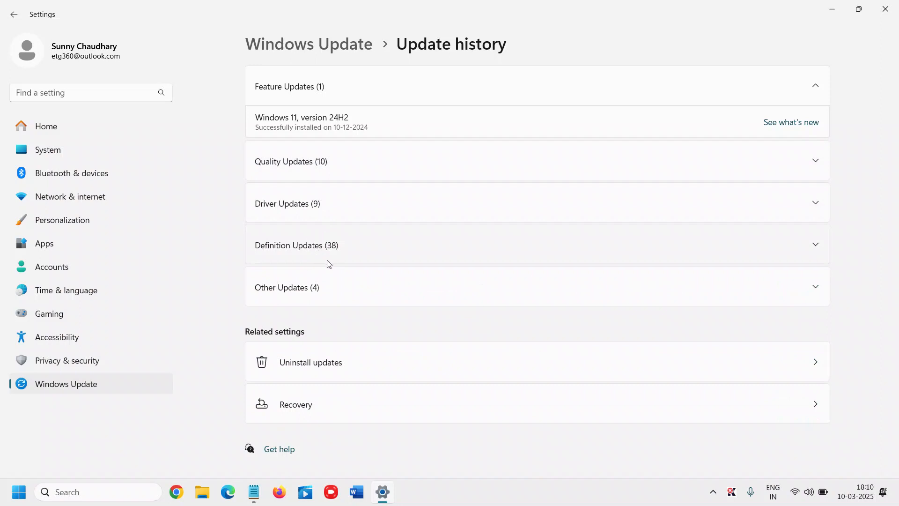
mouse_move(264, 346)
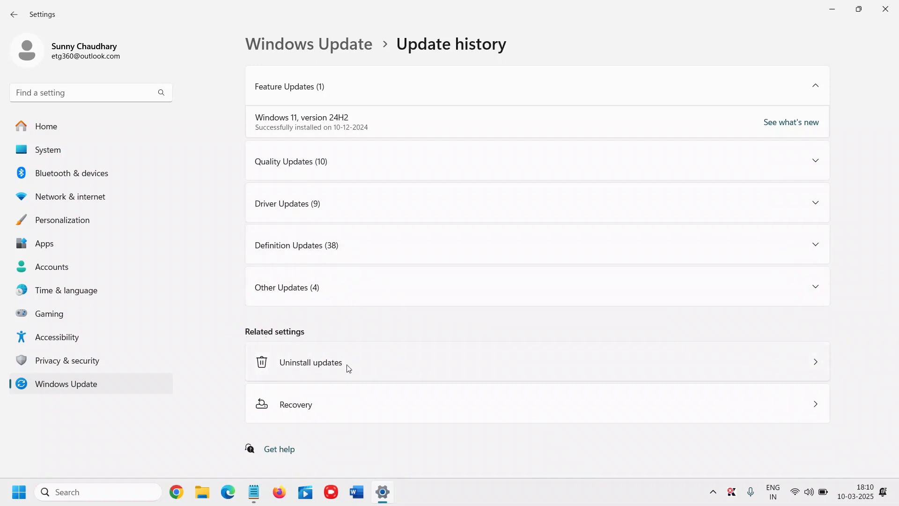
- Open Uninstall updates to list KB5050577 and KB5052093
click(310, 362)
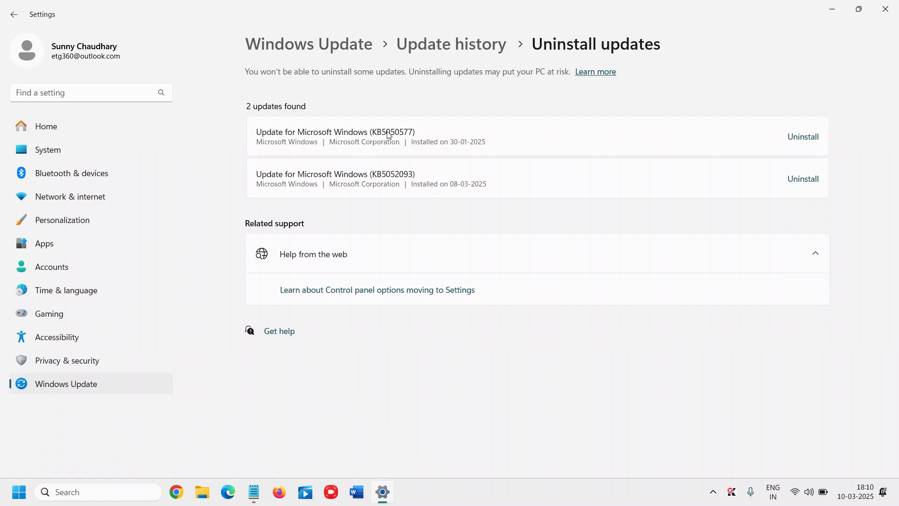
mouse_move(359, 206)
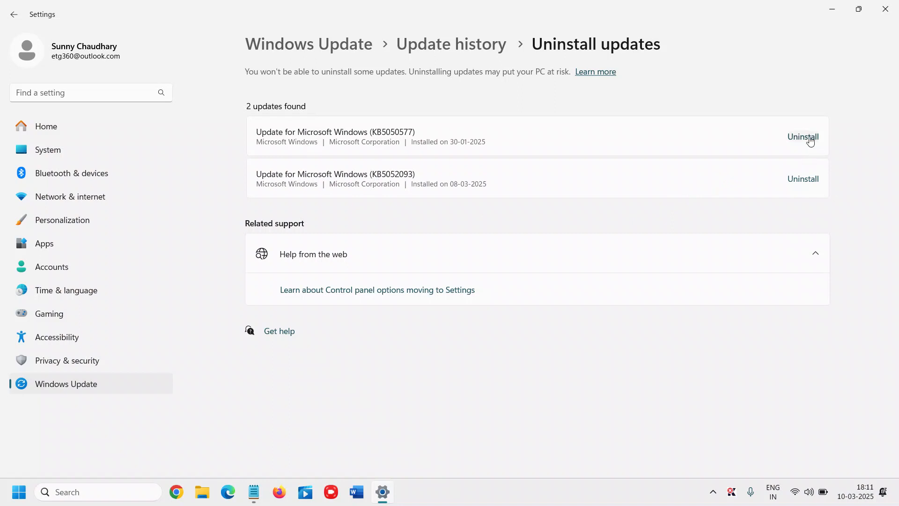
mouse_move(815, 138)
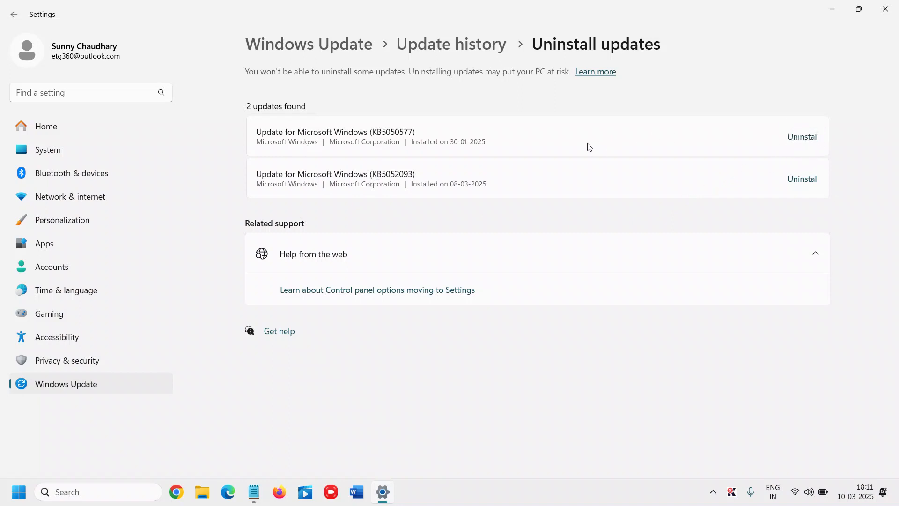
mouse_move(607, 164)
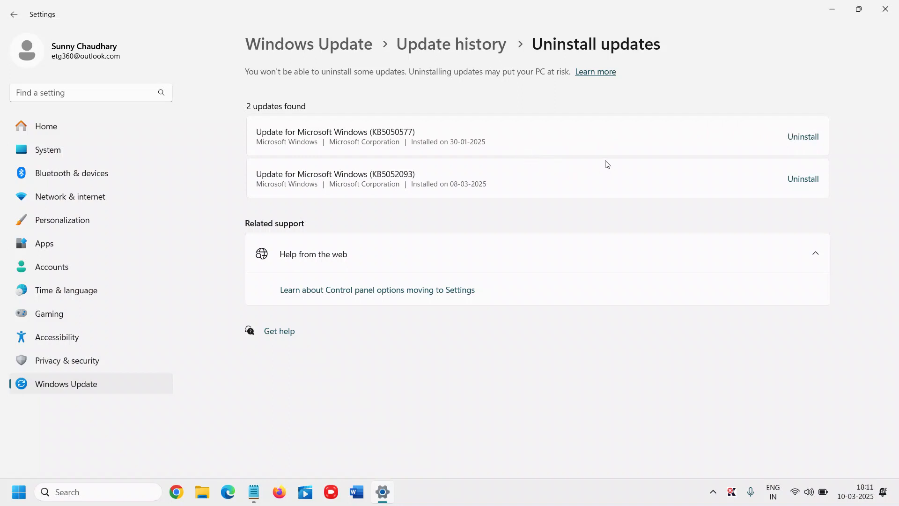
mouse_move(829, 124)
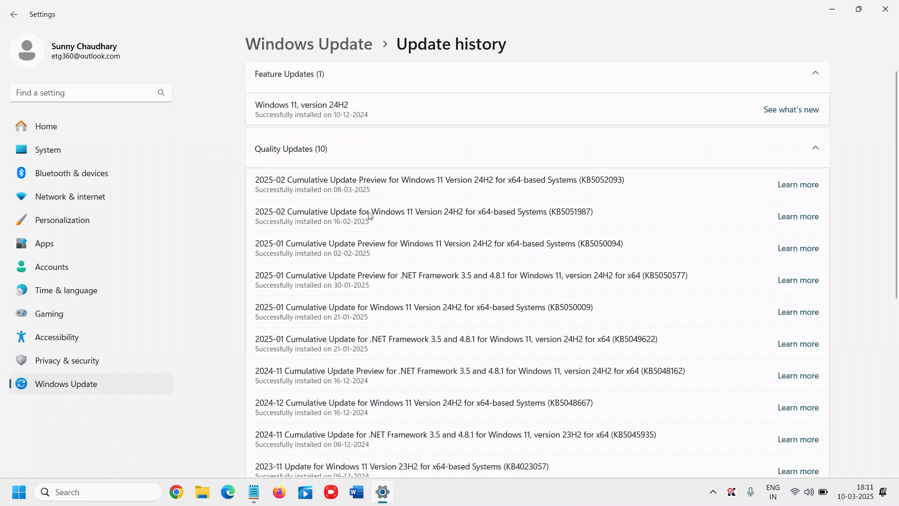
- Scroll through the expanded Quality Updates and Driver Updates entries in Update history
scroll(down, 3)
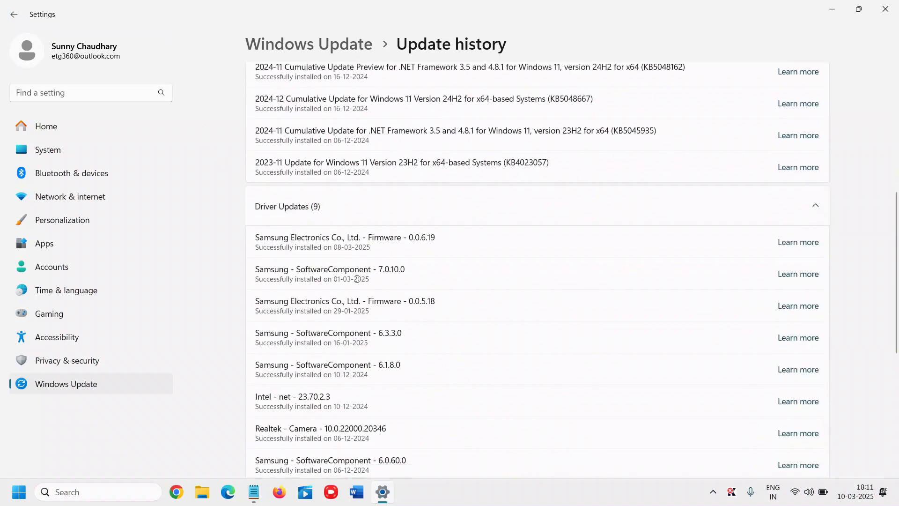
scroll(down, 3)
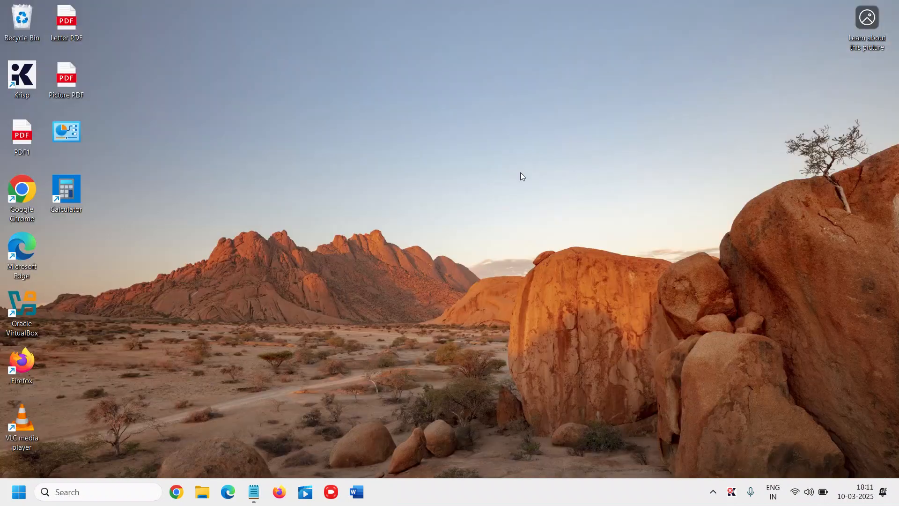
mouse_move(355, 250)
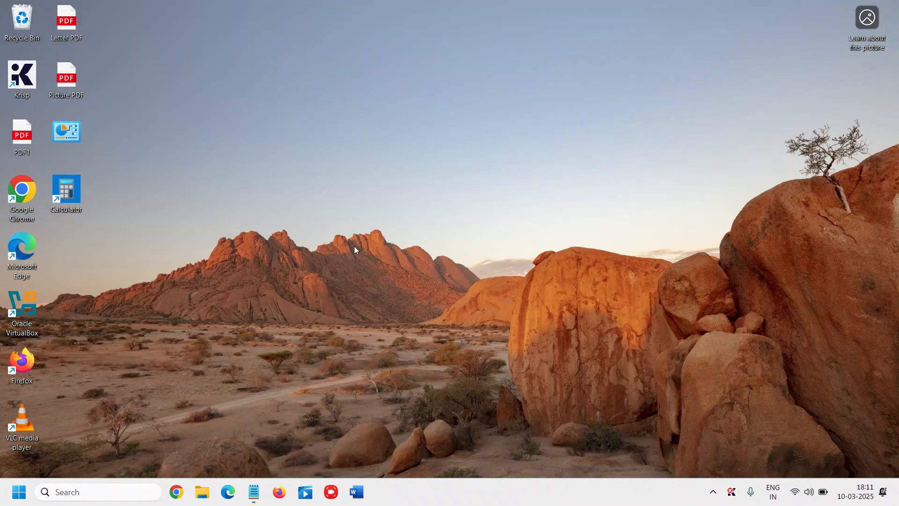